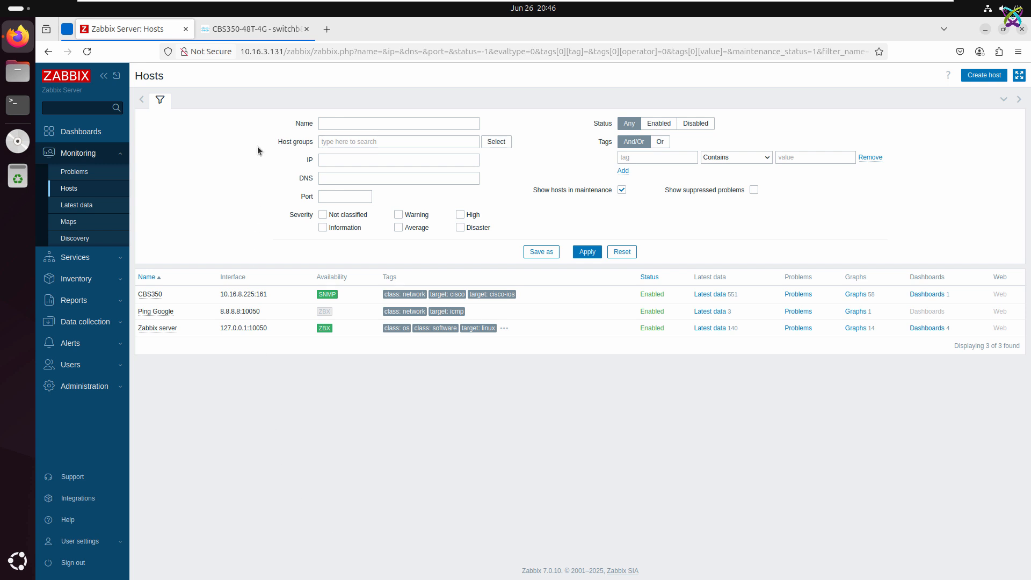
- View the switch's SNMP Users page showing the SHA256/AES SNMPv3 user
left_click(254, 28)
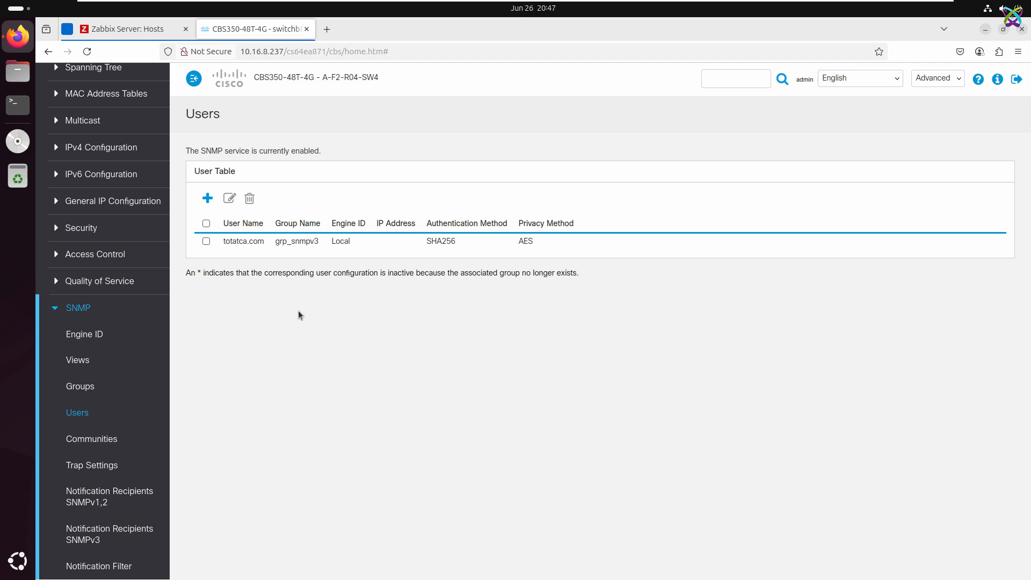
- Return to the Zabbix Server: Hosts page with its three monitored hosts
left_click(124, 28)
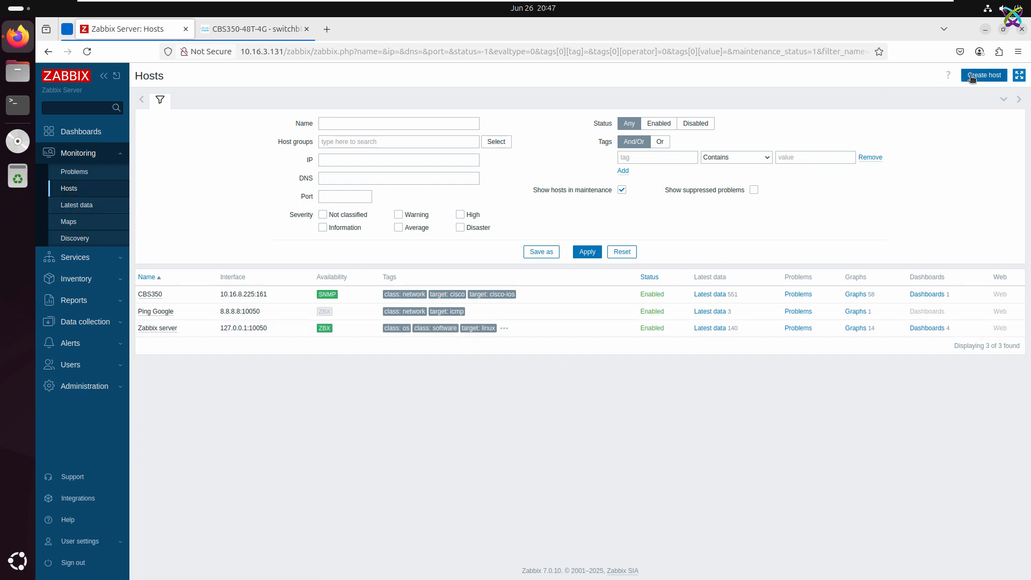
- Create a new host and name it CBS350_v3
left_click(984, 75)
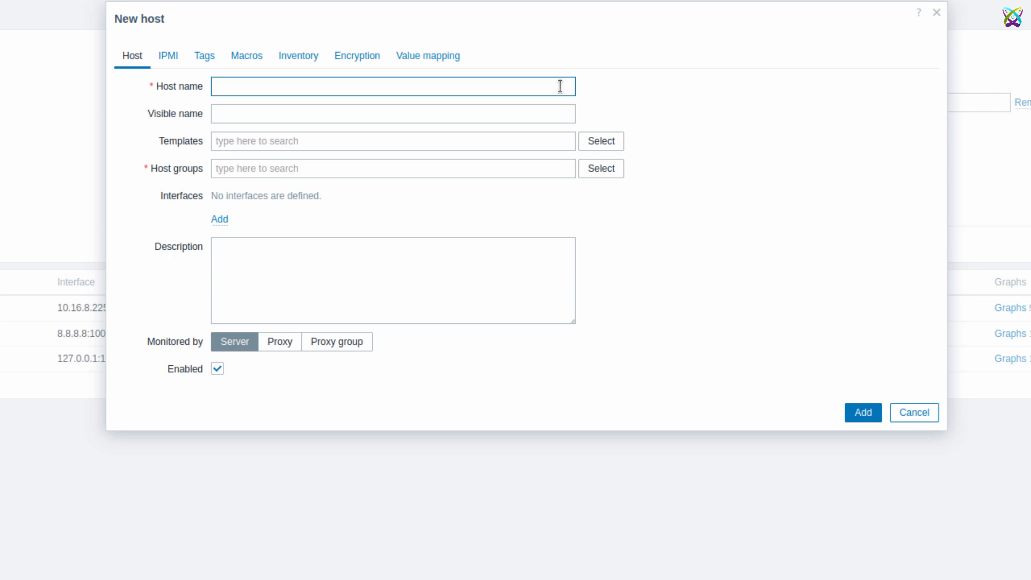
type("CBS")
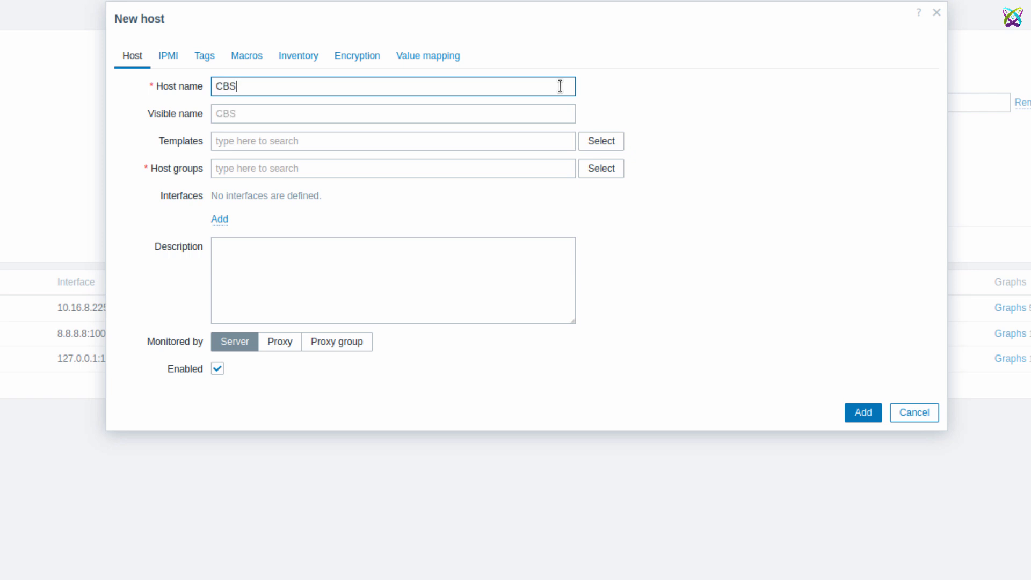
type("350_")
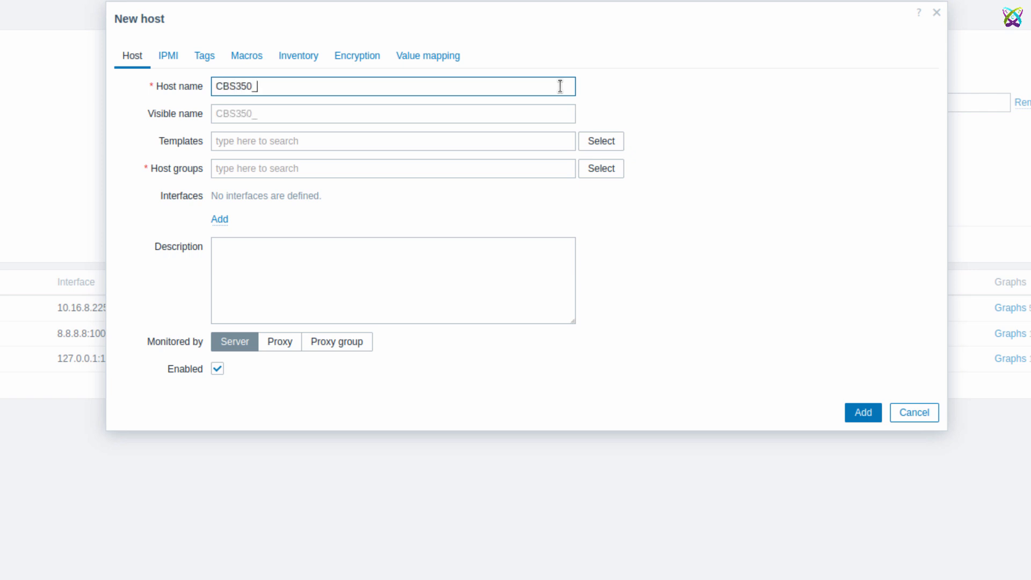
type("v3")
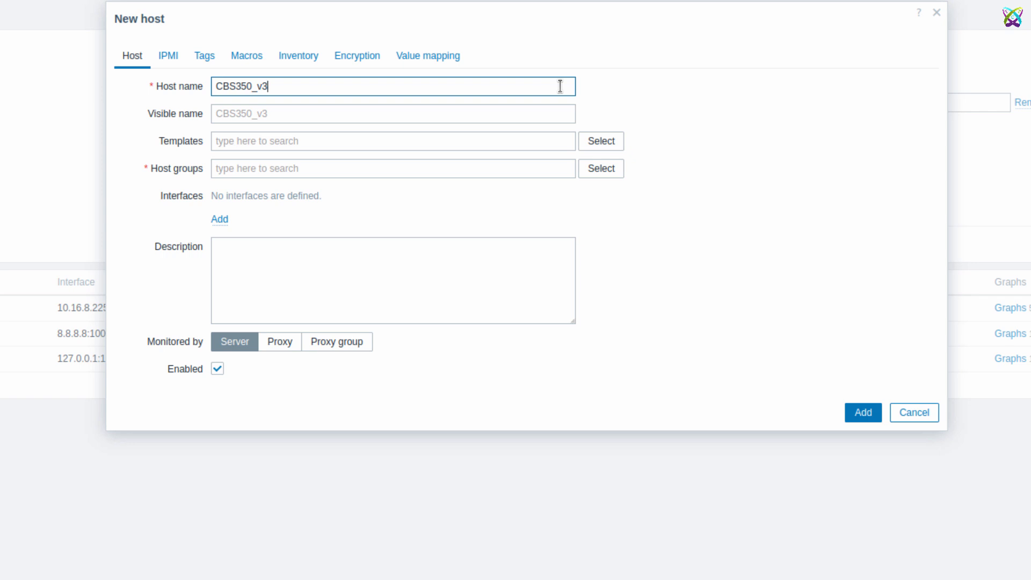
mouse_move(403, 145)
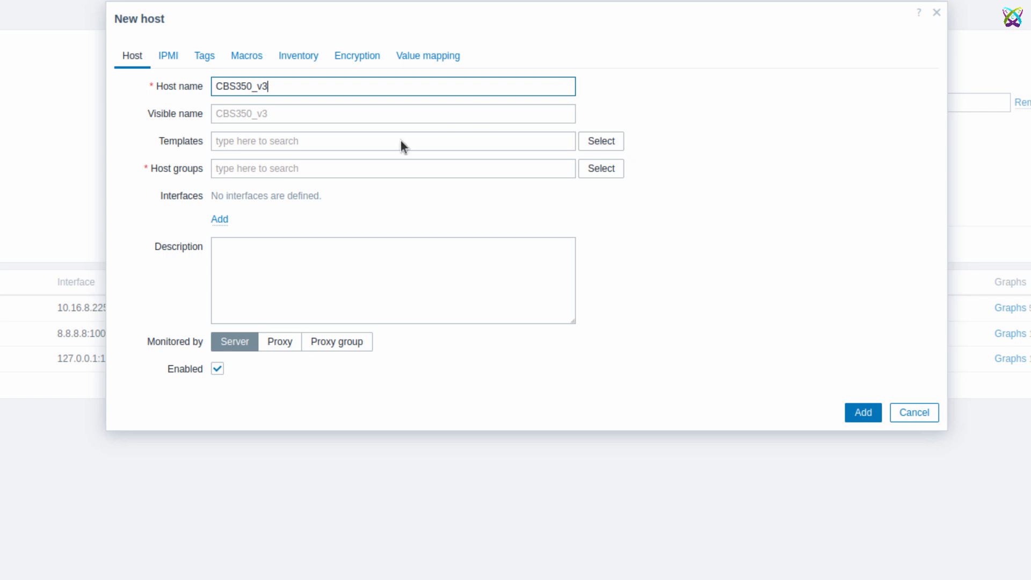
mouse_move(599, 141)
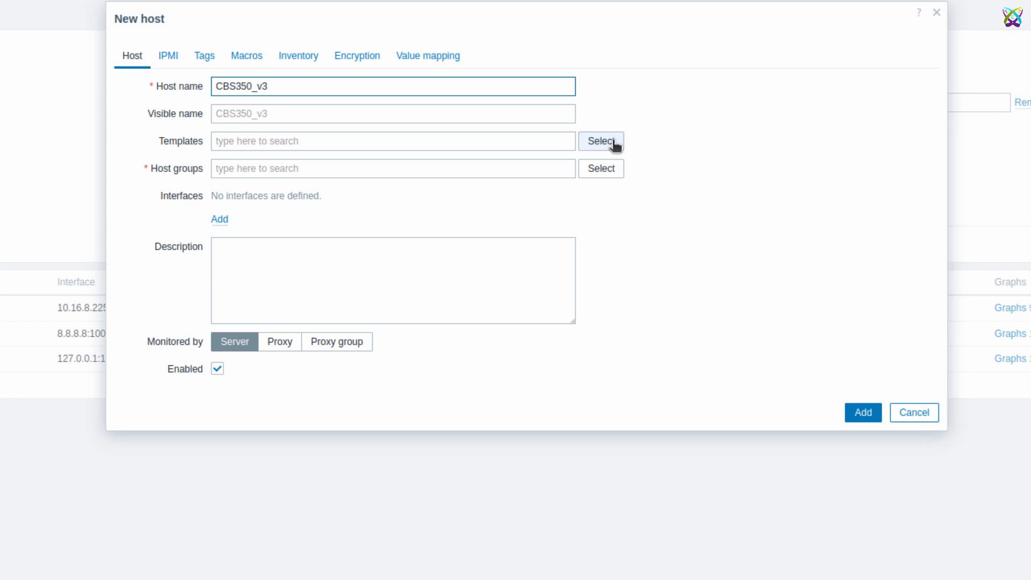
- Pick the Cisco IOS by SNMP template from the Templates/Network devices group
left_click(599, 141)
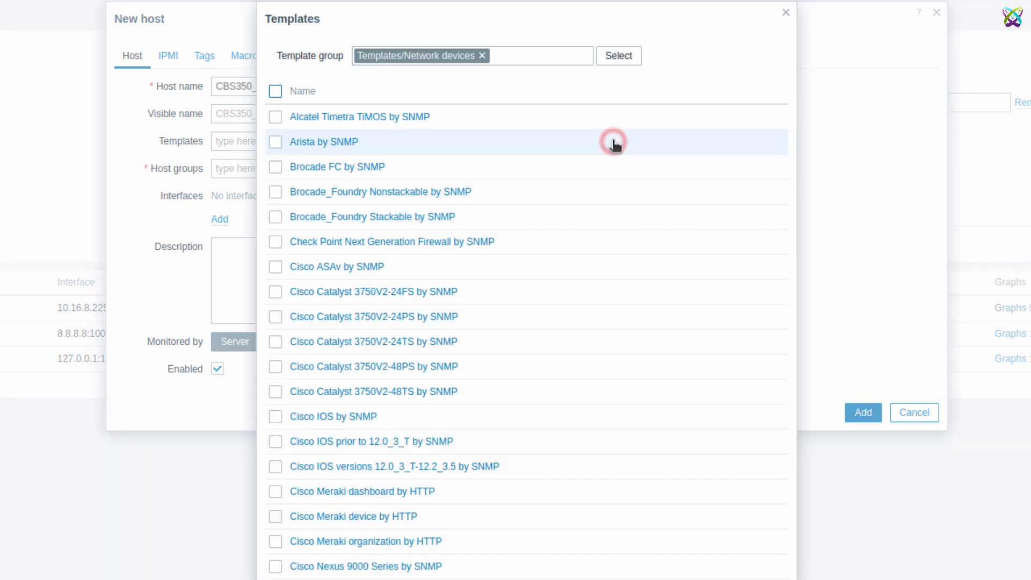
mouse_move(485, 56)
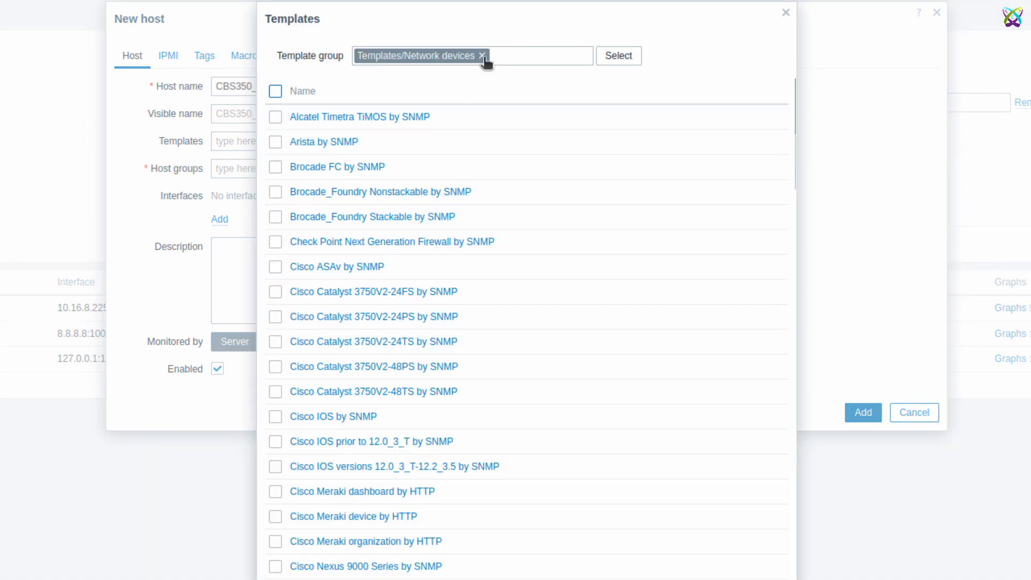
left_click(483, 55)
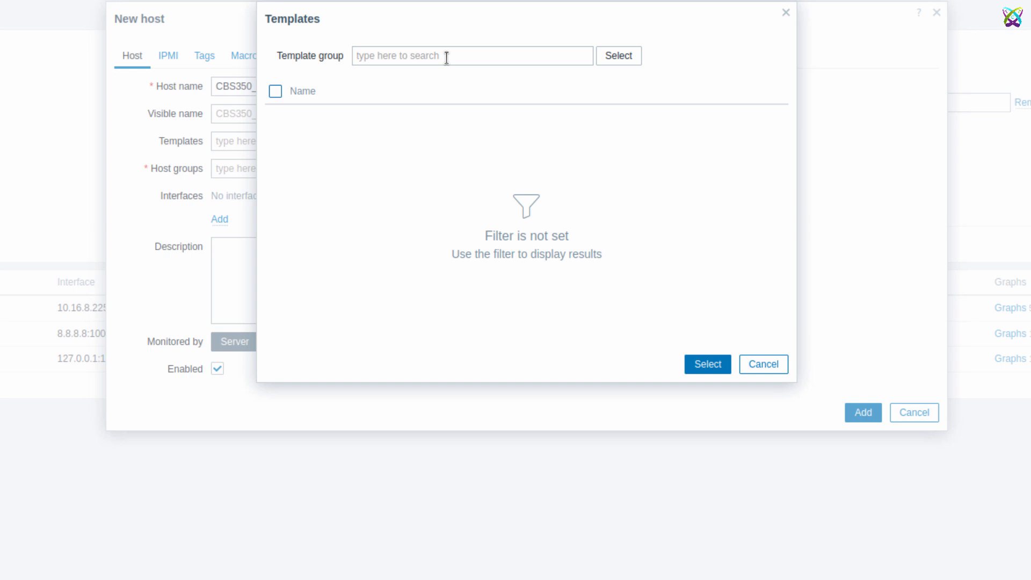
mouse_move(618, 55)
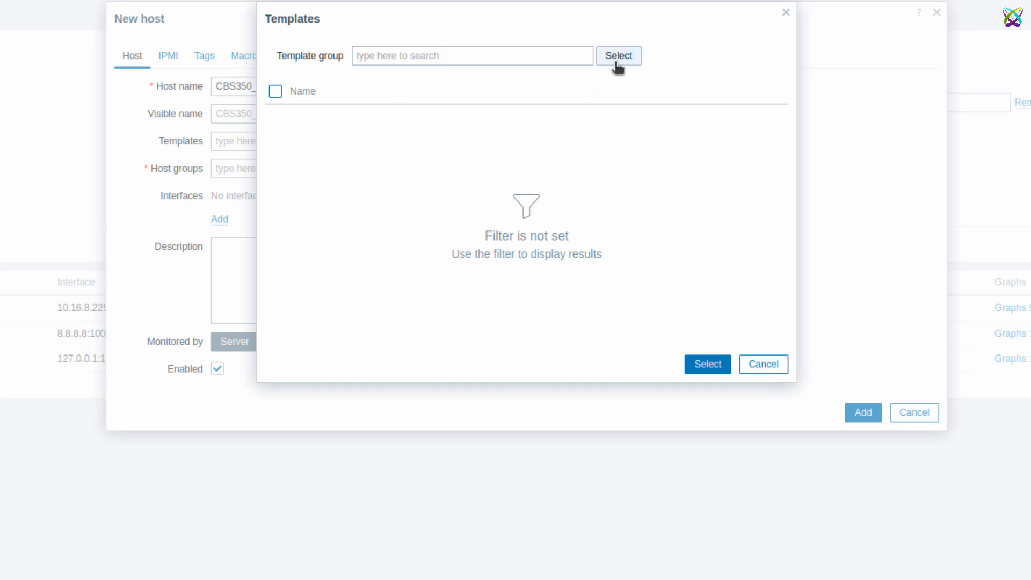
left_click(616, 55)
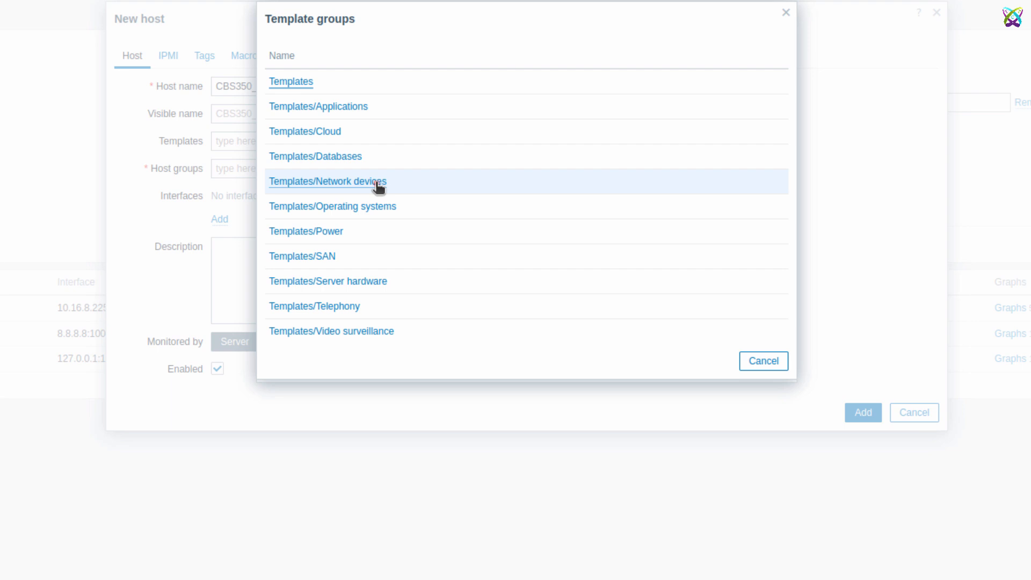
left_click(326, 182)
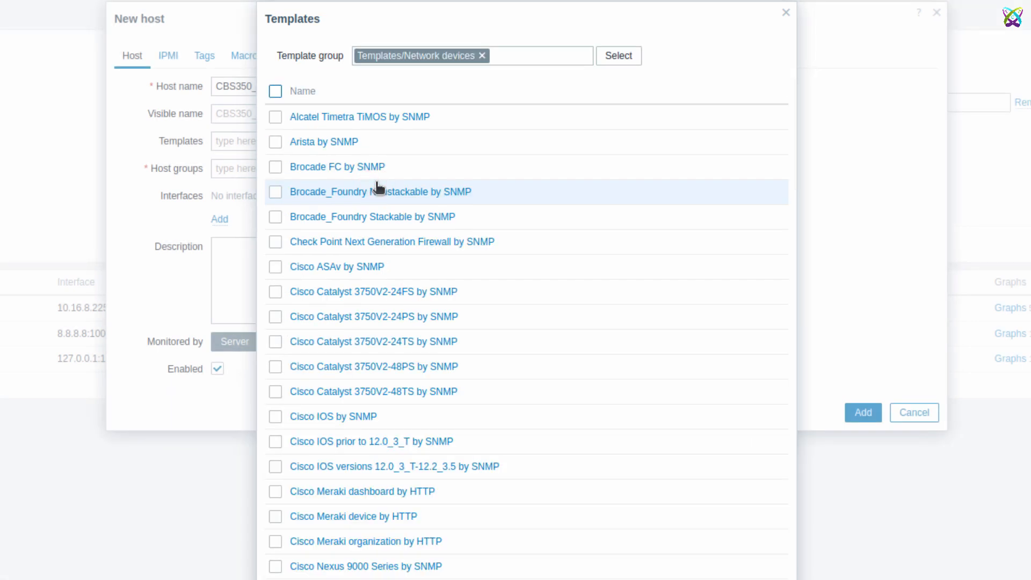
scroll("down", 3)
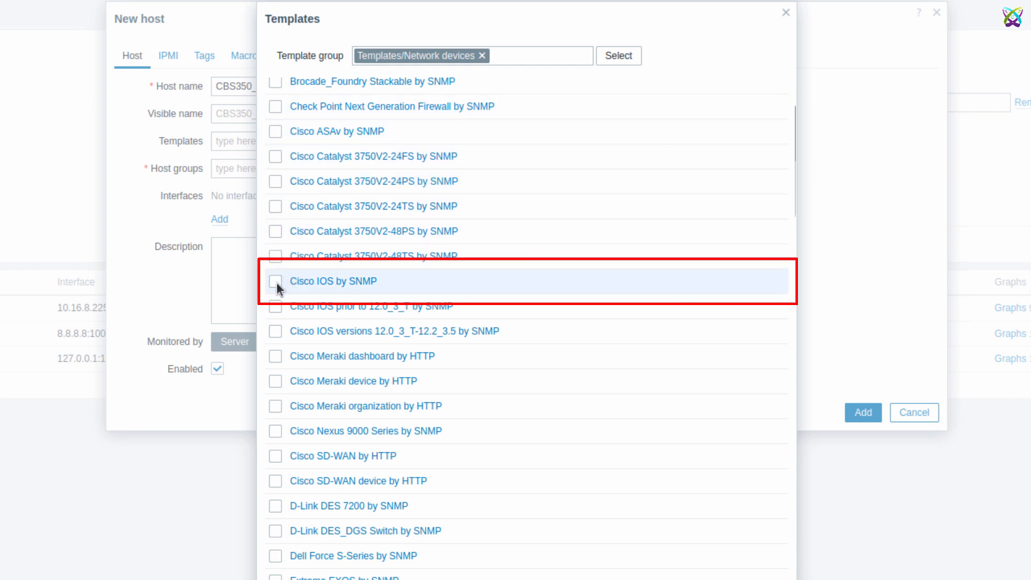
left_click(276, 281)
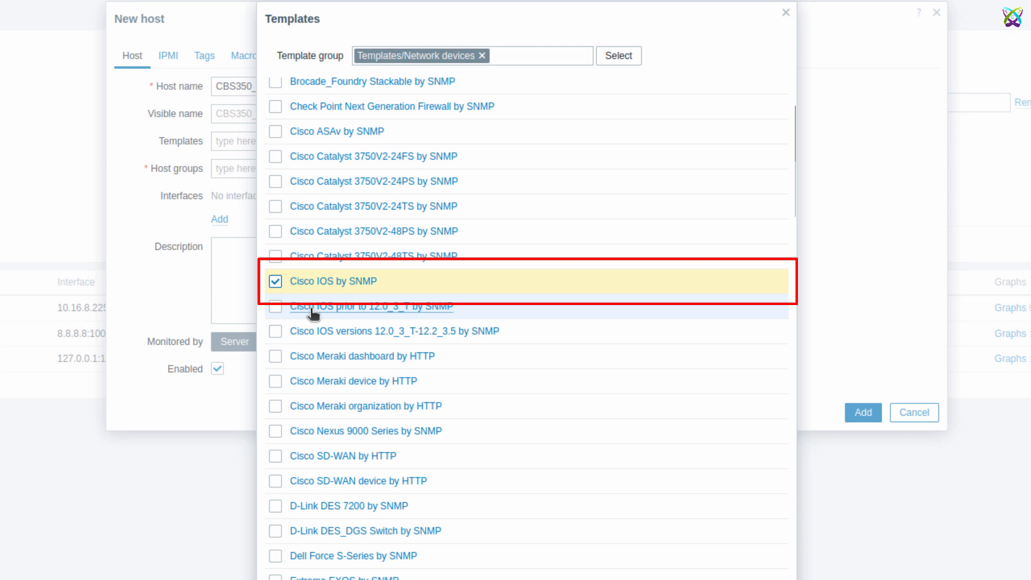
mouse_move(354, 290)
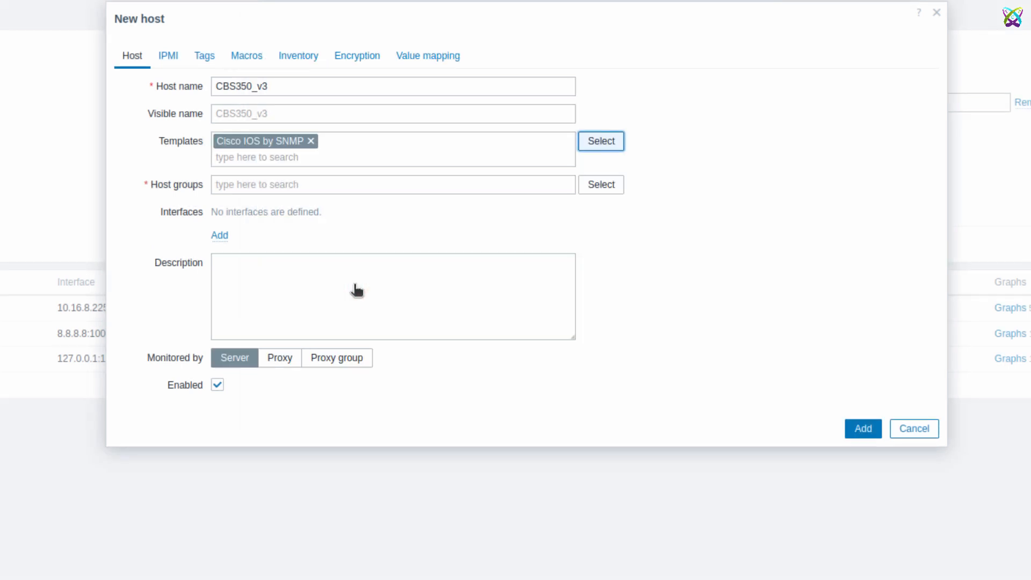
mouse_move(151, 208)
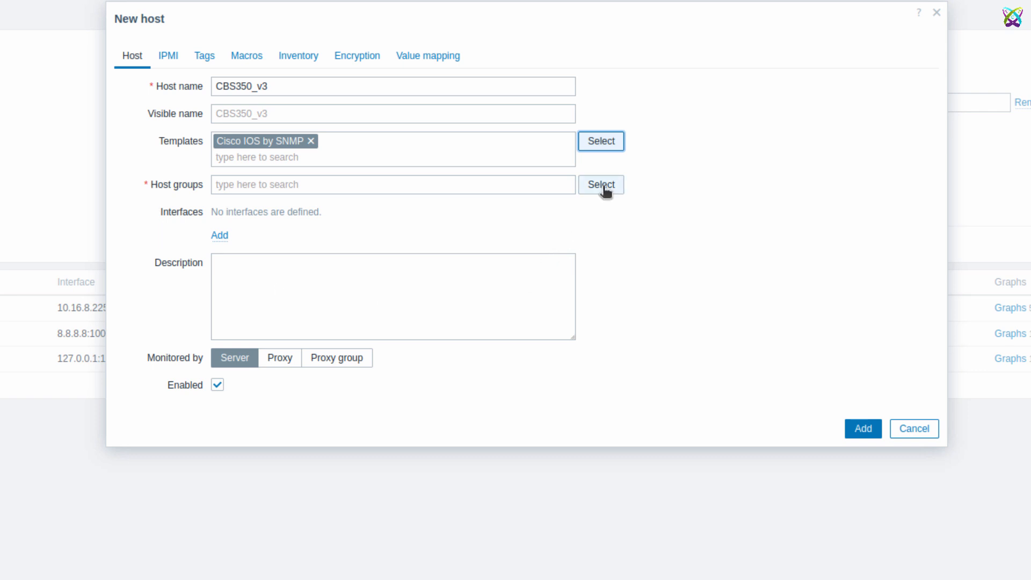
- Assign the Applications host group to the new host
left_click(599, 183)
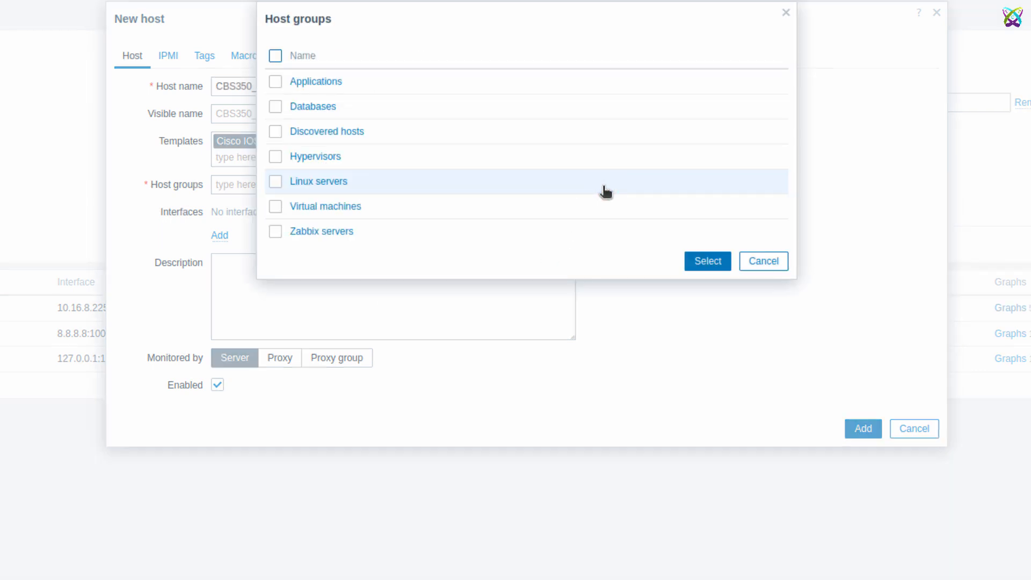
mouse_move(500, 276)
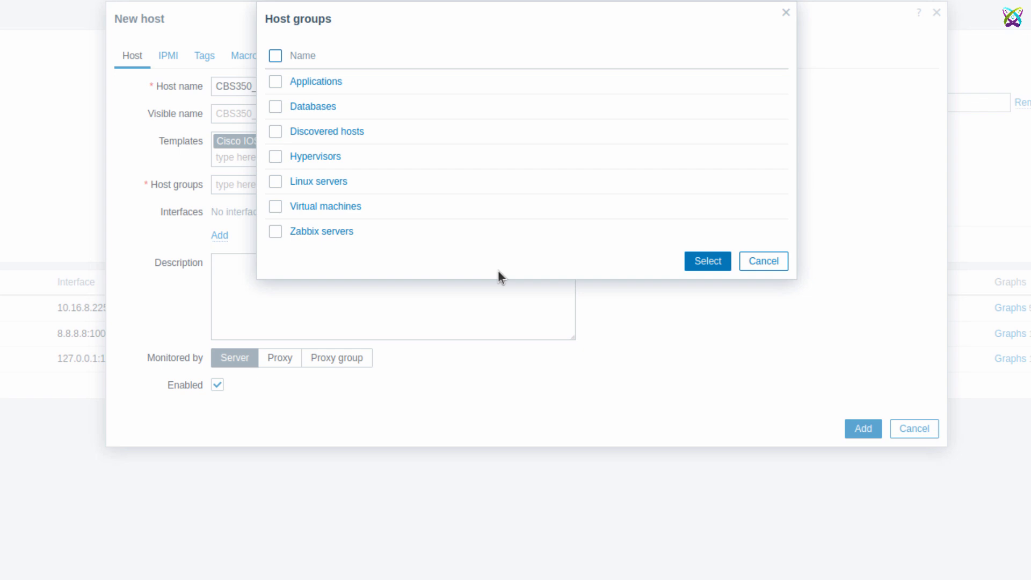
left_click(275, 81)
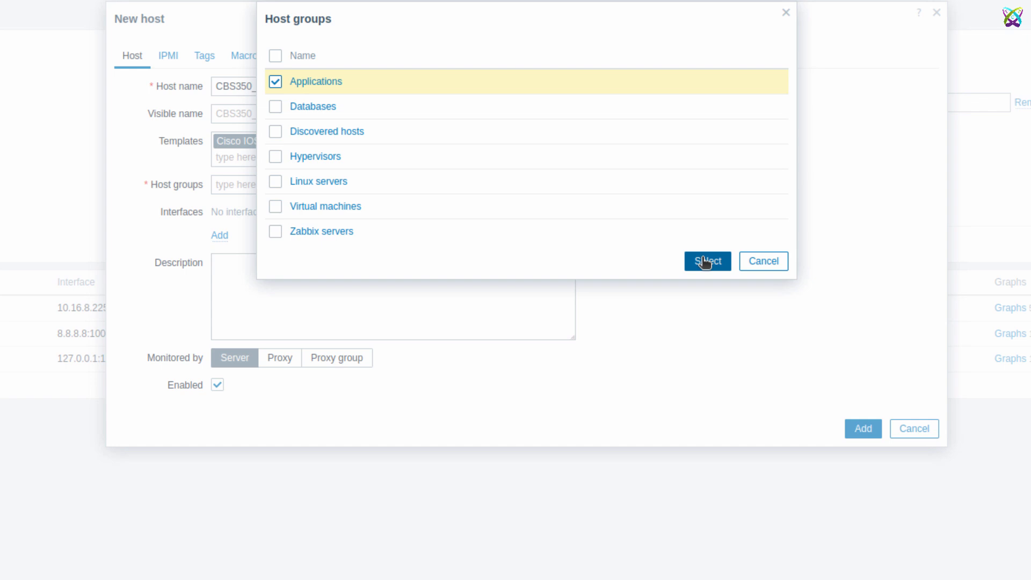
left_click(707, 261)
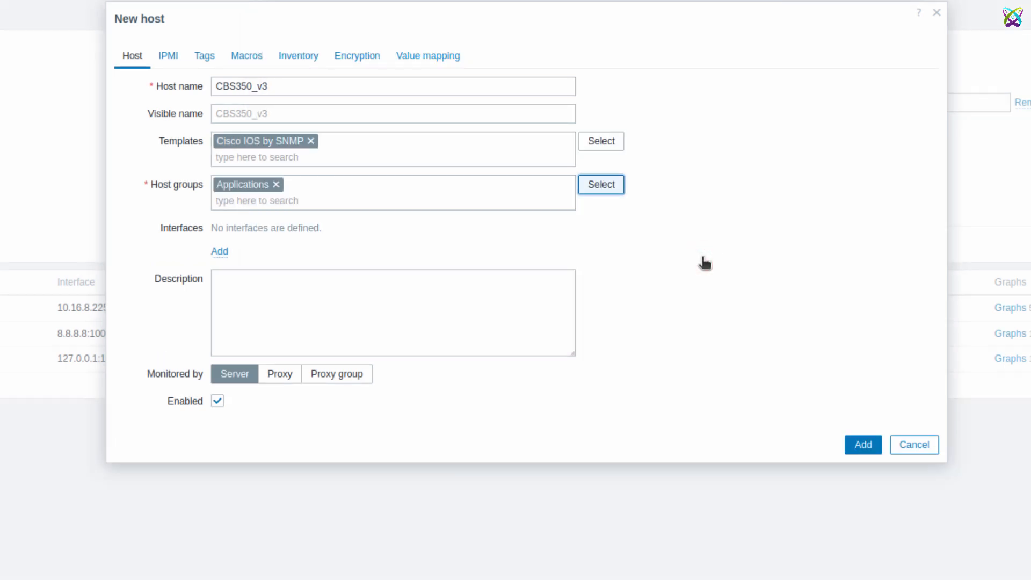
mouse_move(219, 255)
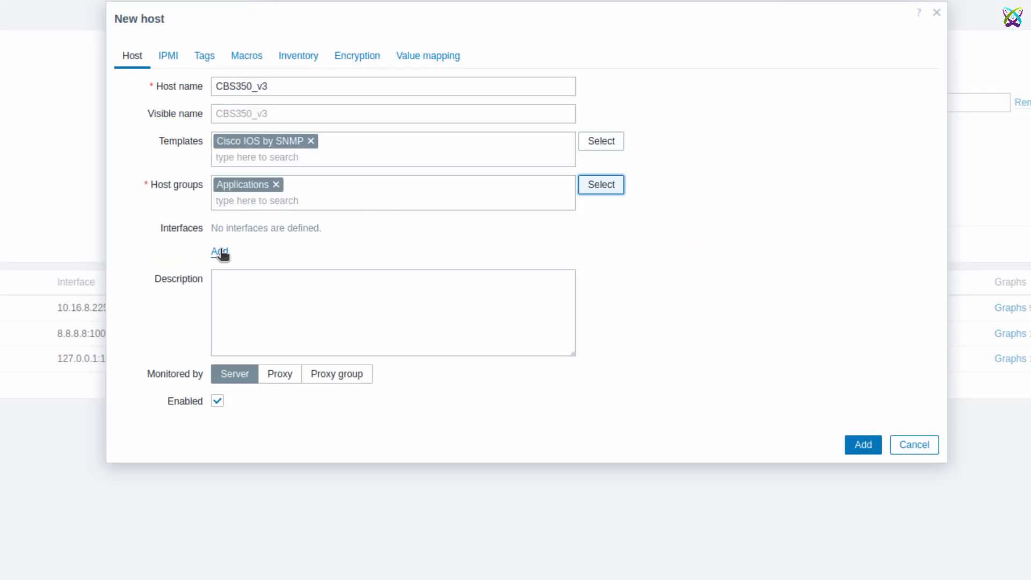
- Add an SNMP interface with IP 10.16.8.237 on port 161
left_click(219, 251)
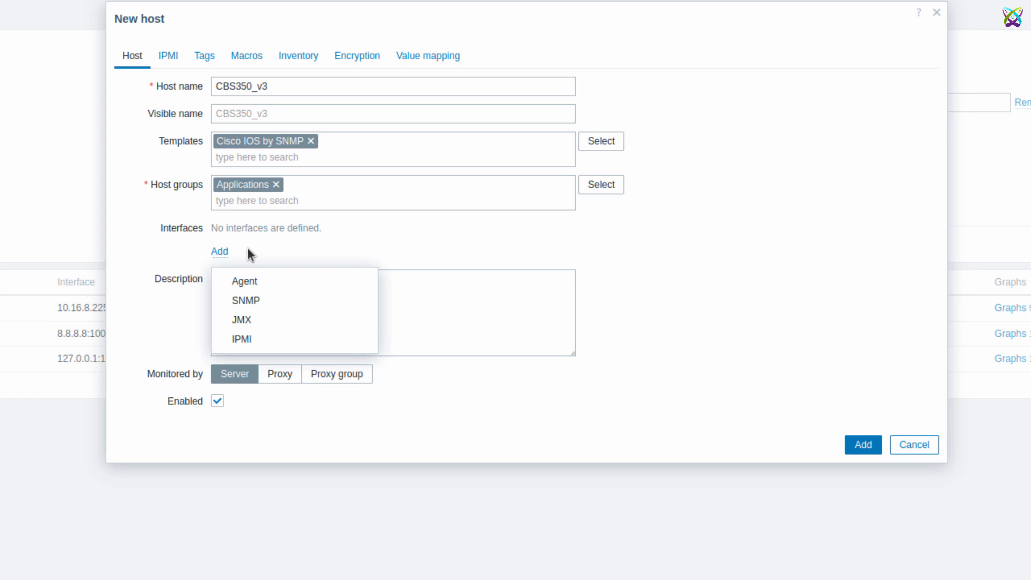
mouse_move(299, 300)
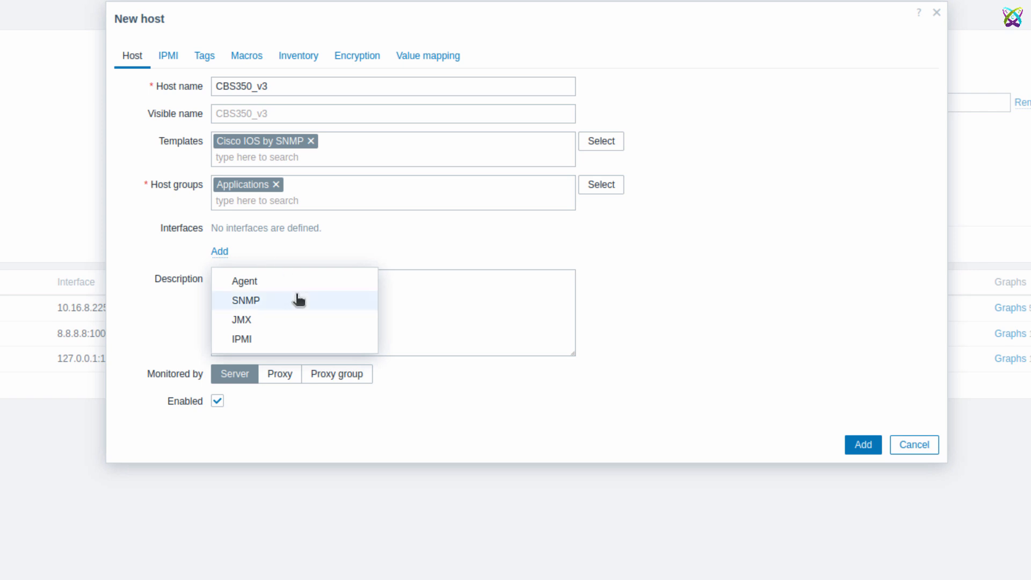
left_click(245, 301)
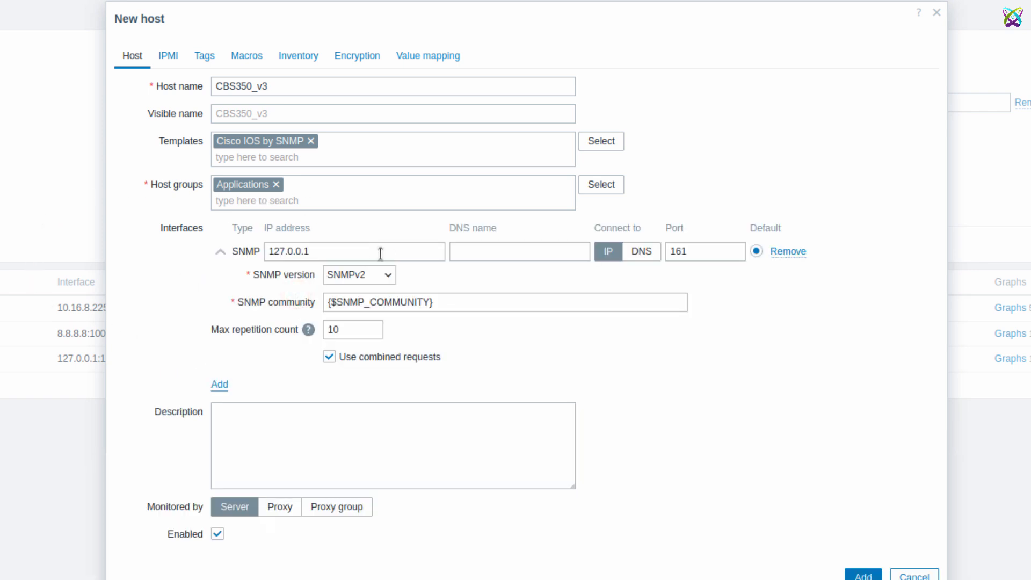
mouse_move(394, 256)
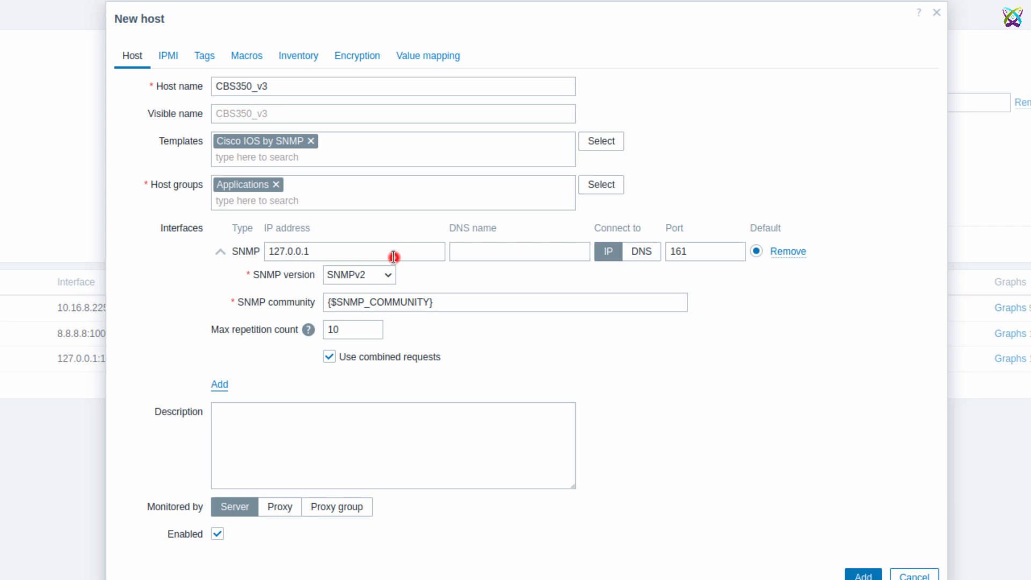
triple_click(328, 251)
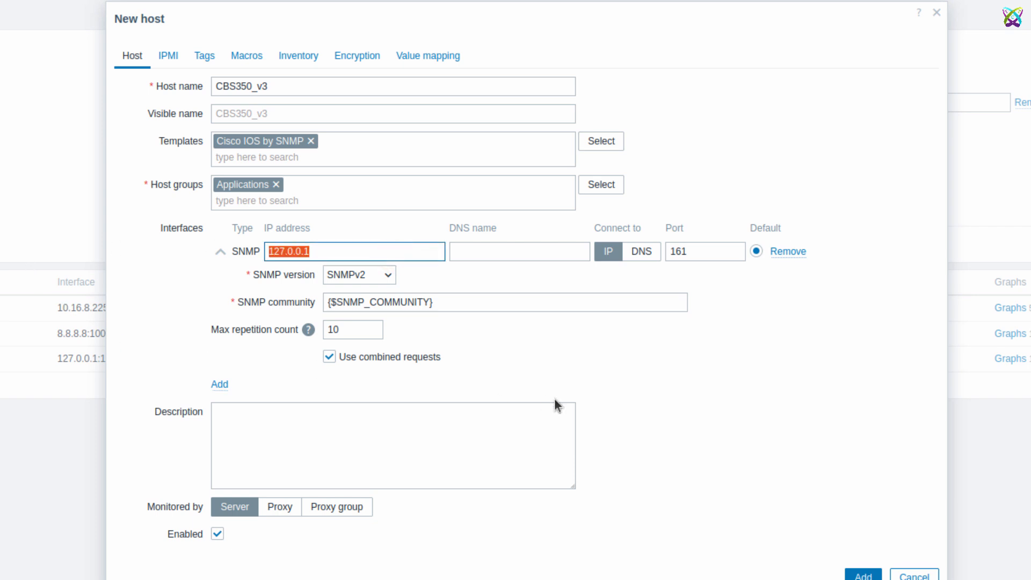
type("10.16.8")
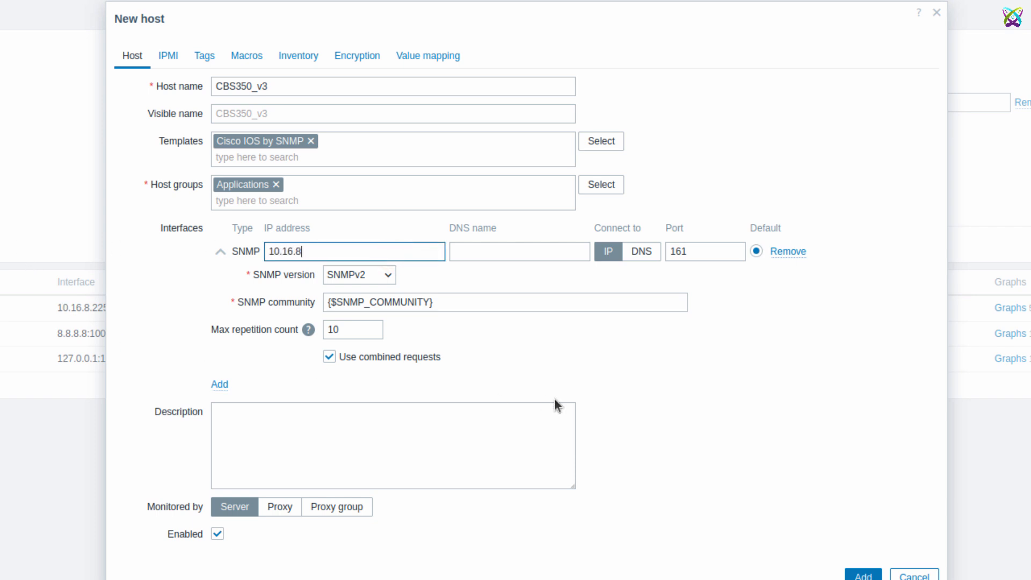
type("237")
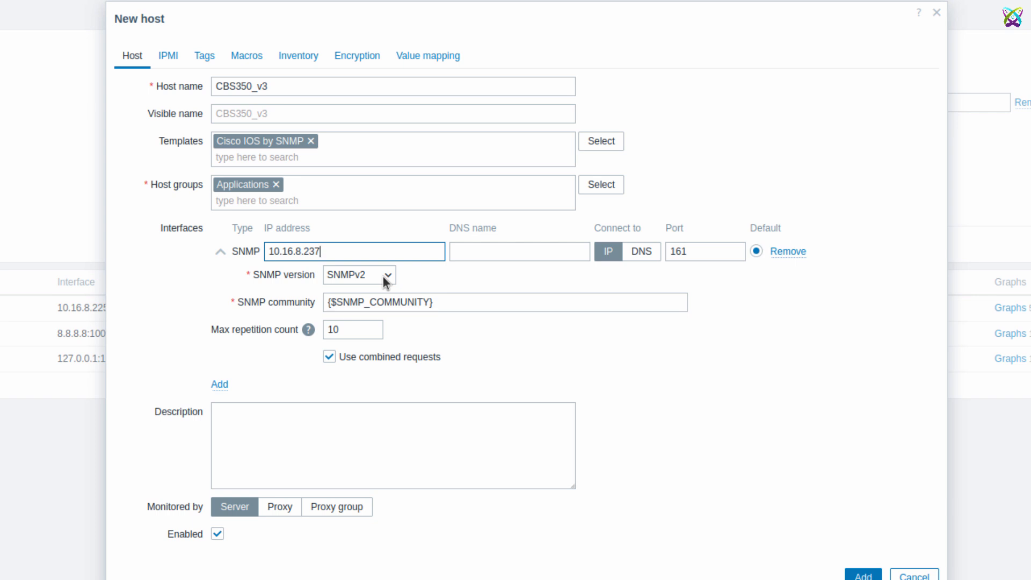
- Switch the interface to SNMPv3 with security name totatca.com
left_click(359, 274)
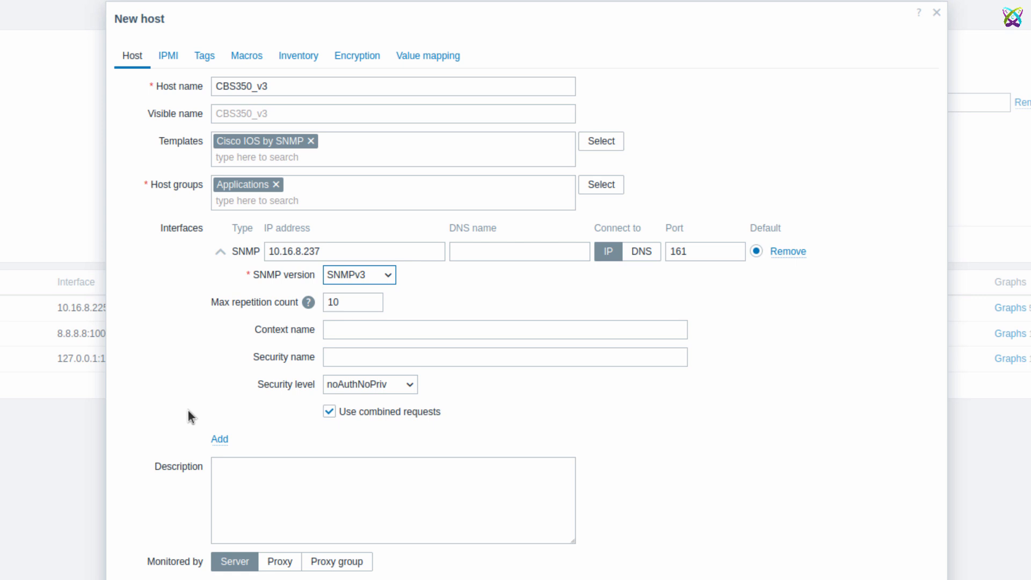
left_click(504, 357)
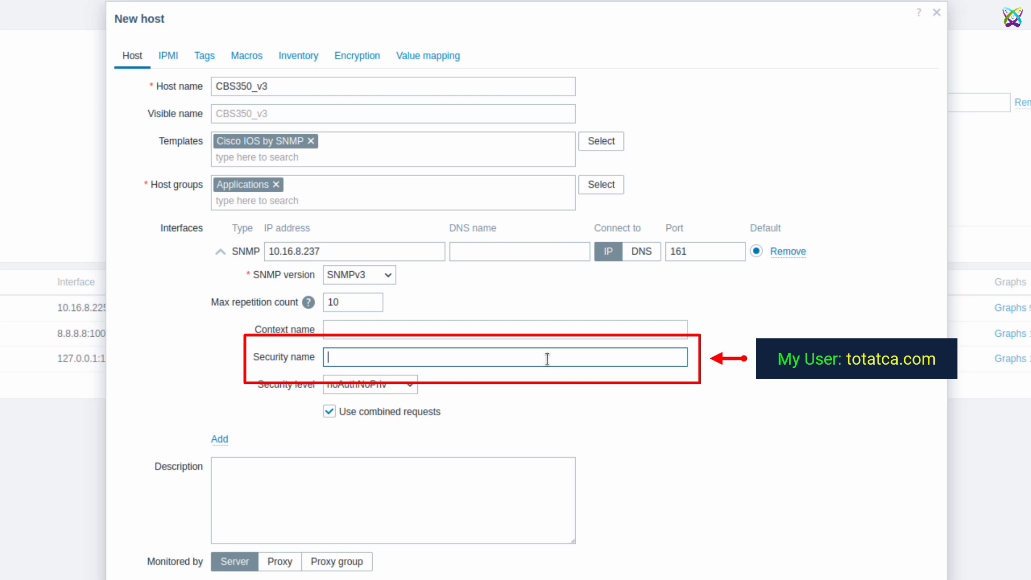
type("totatca.com")
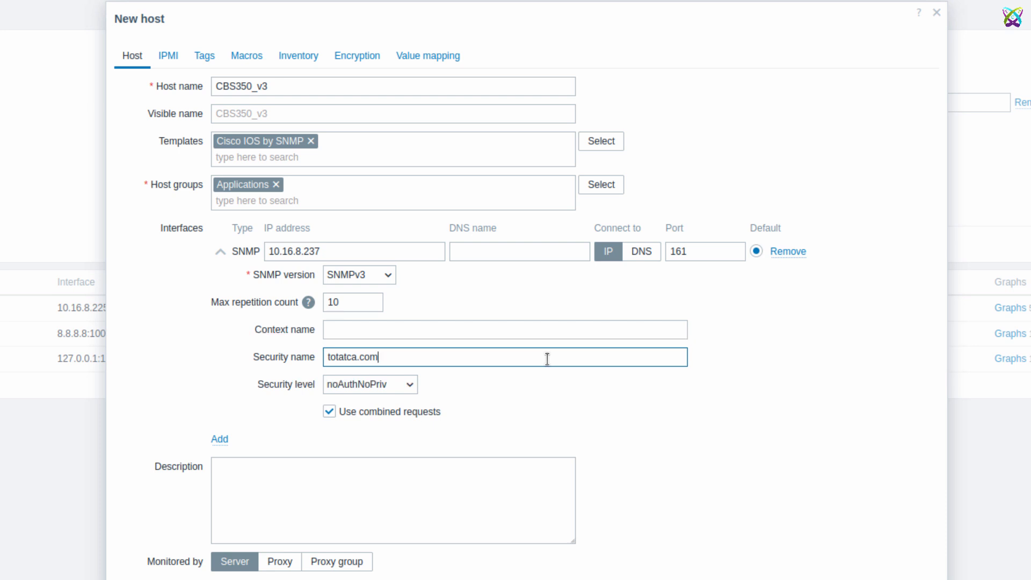
mouse_move(434, 396)
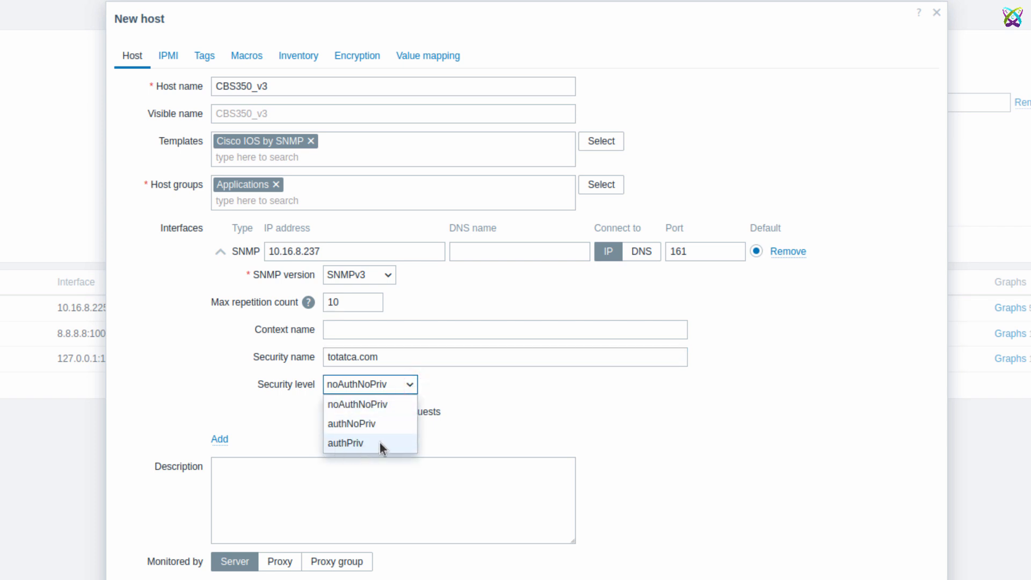
left_click(346, 442)
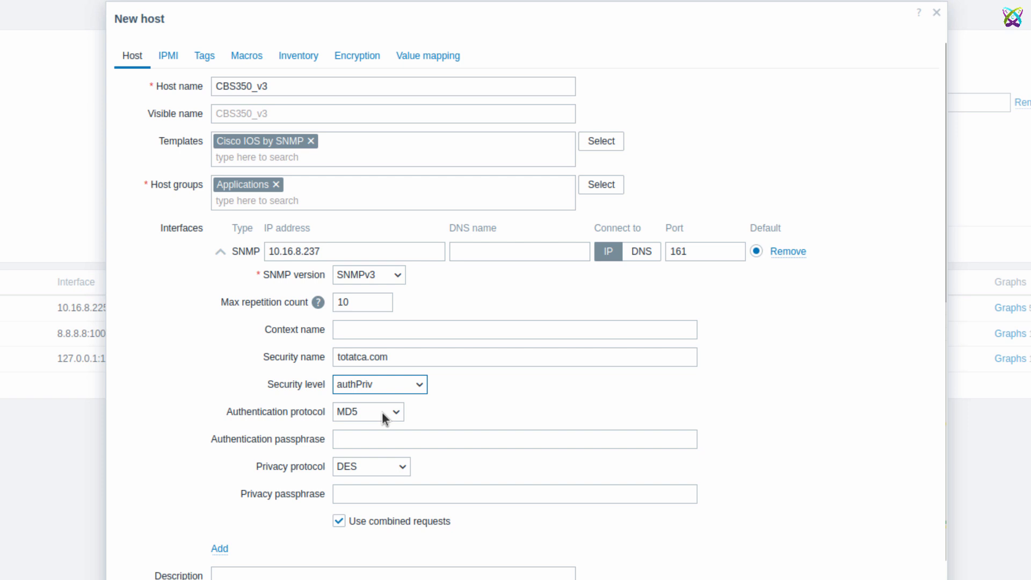
left_click(367, 412)
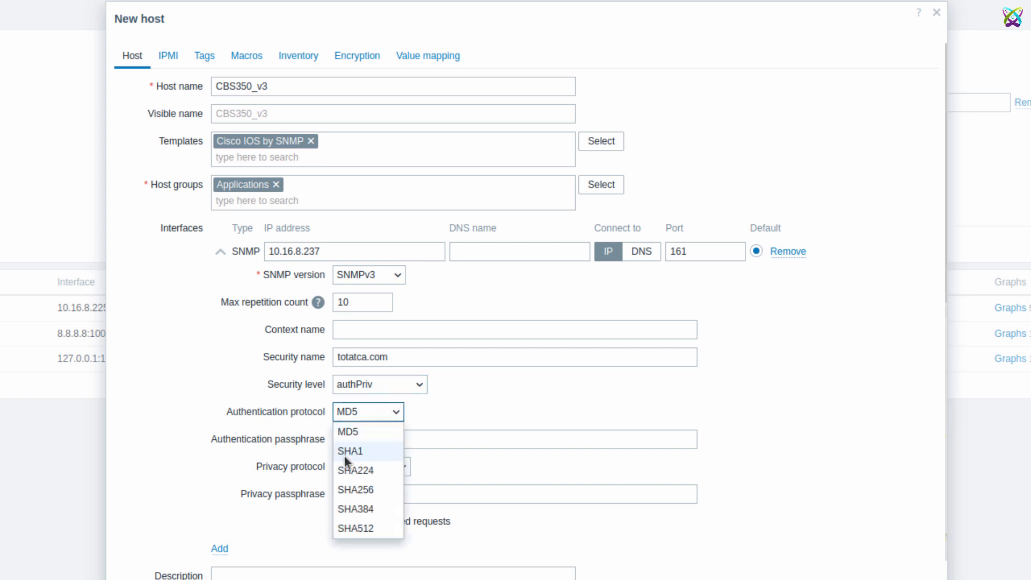
mouse_move(382, 492)
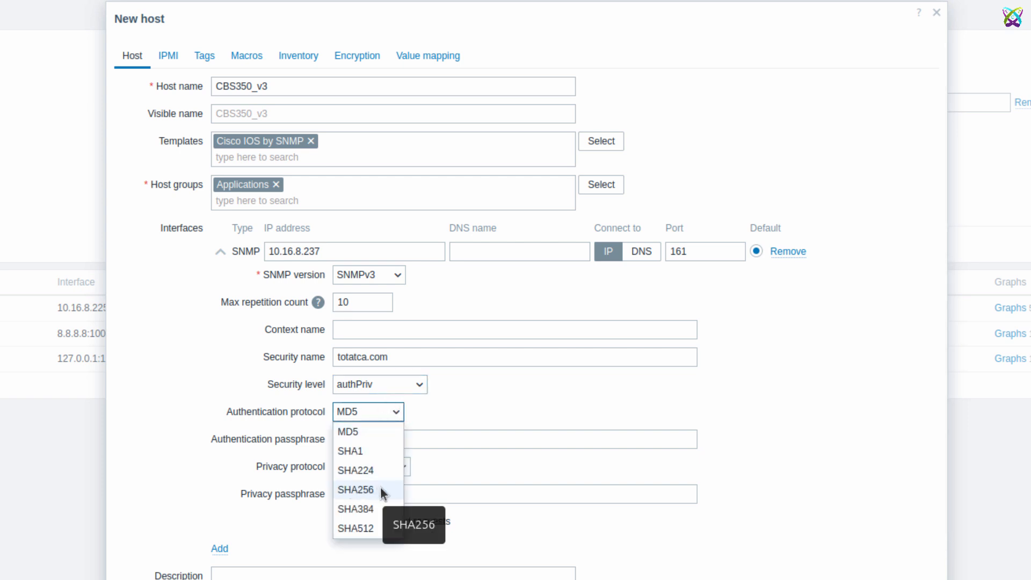
left_click(356, 490)
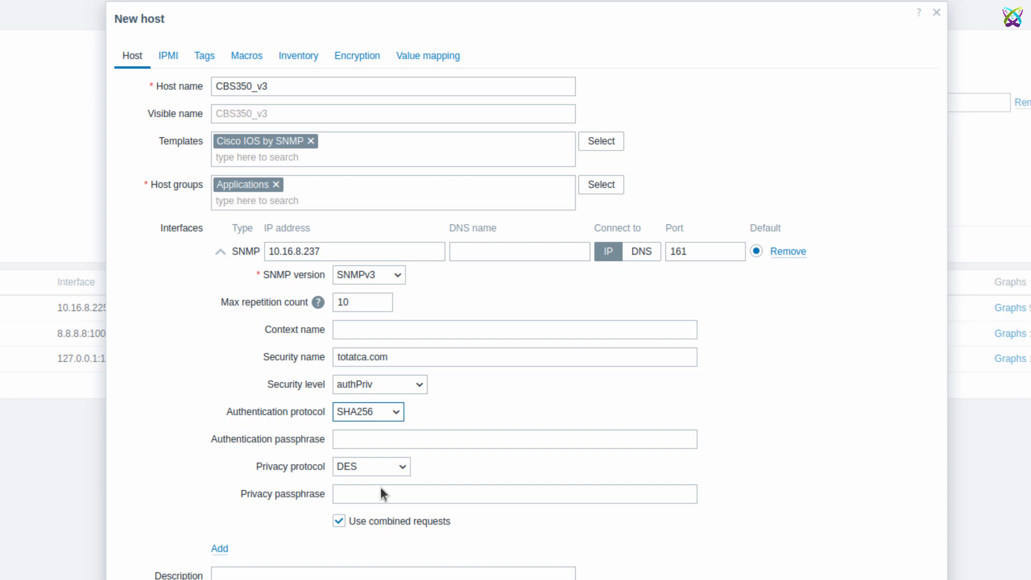
left_click(515, 439)
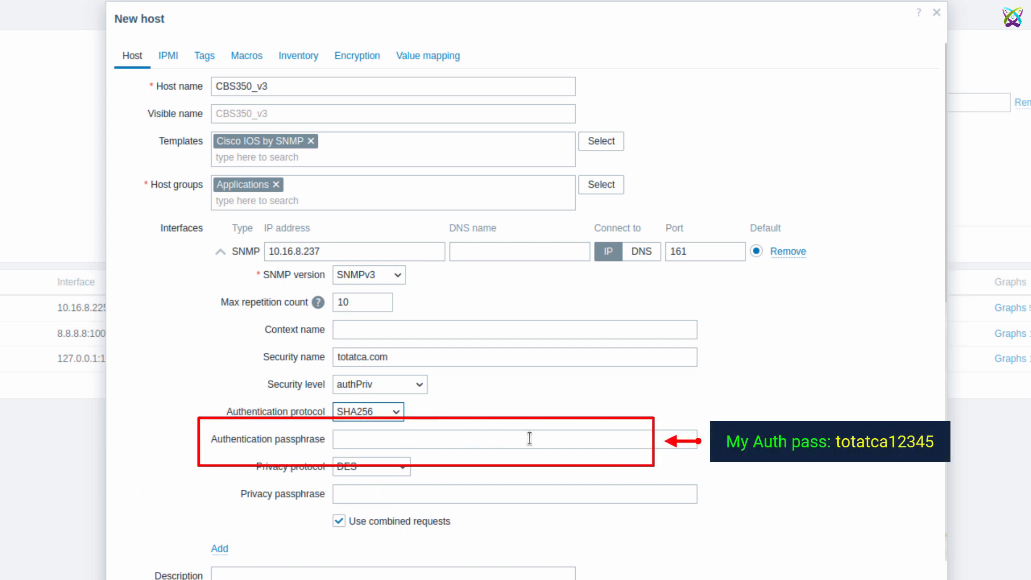
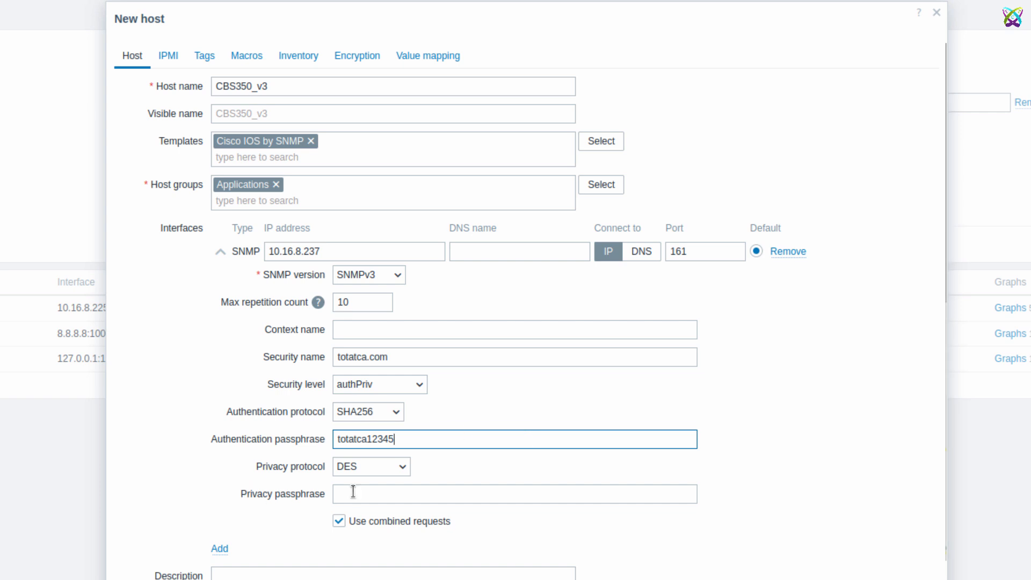
mouse_move(396, 473)
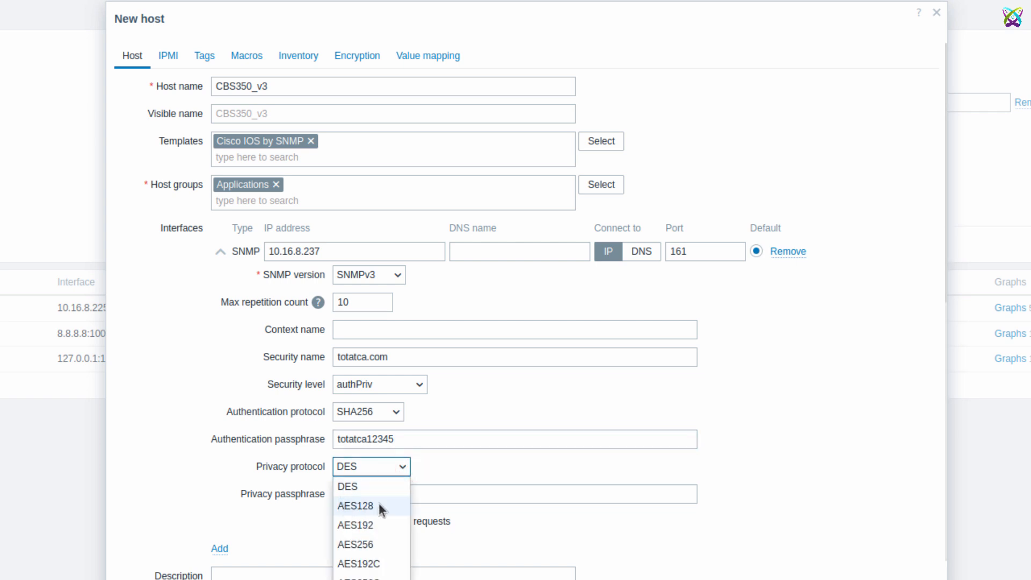
left_click(356, 506)
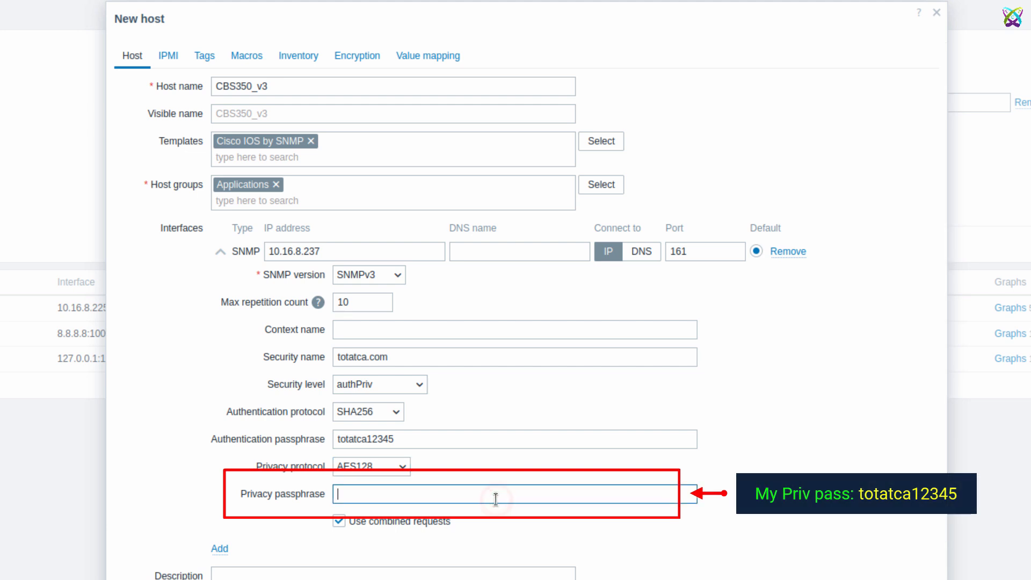
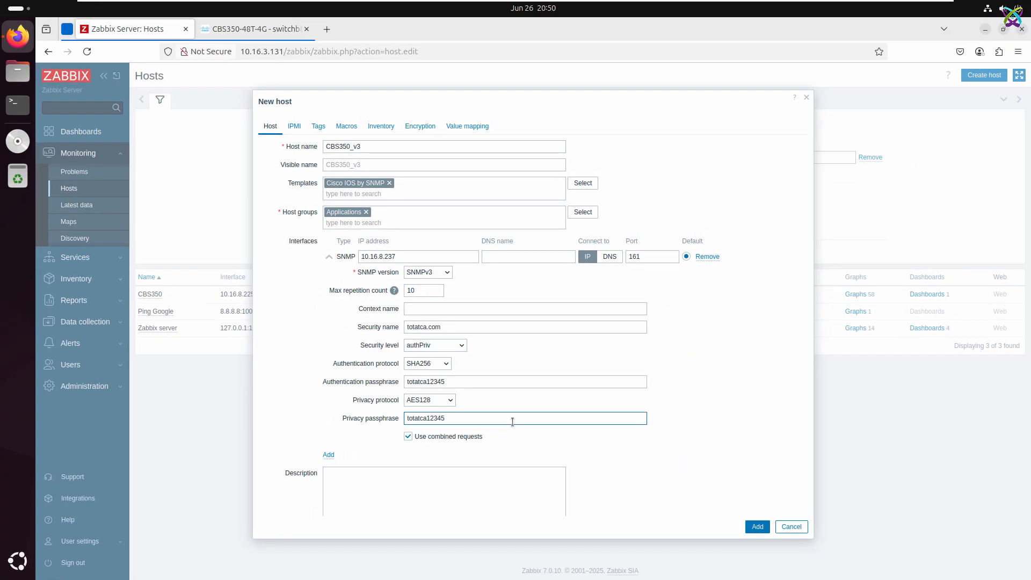
mouse_move(498, 465)
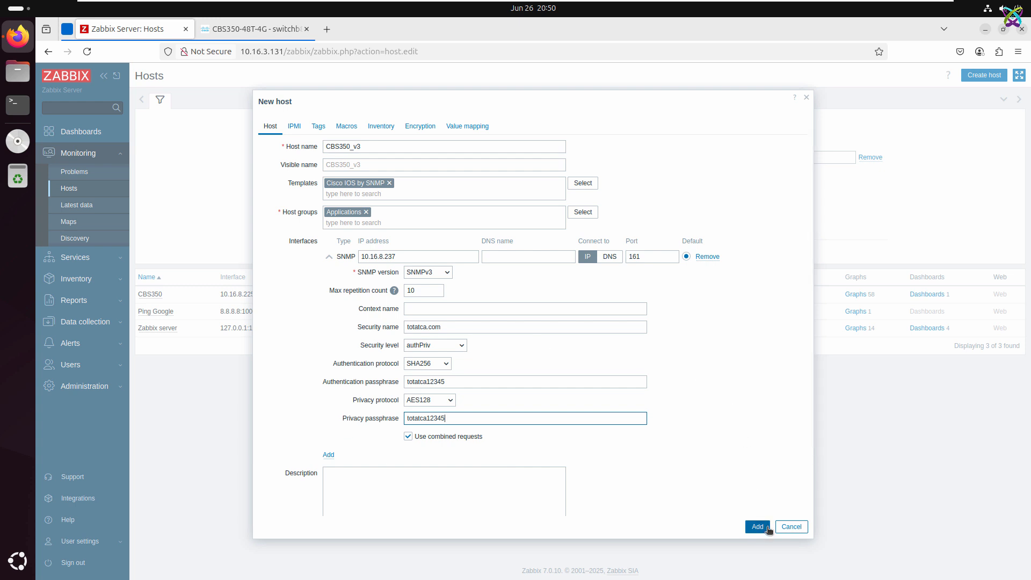
- Add the host so CBS350_v3 at 10.16.8.237:161 appears with green SNMP availability
left_click(757, 526)
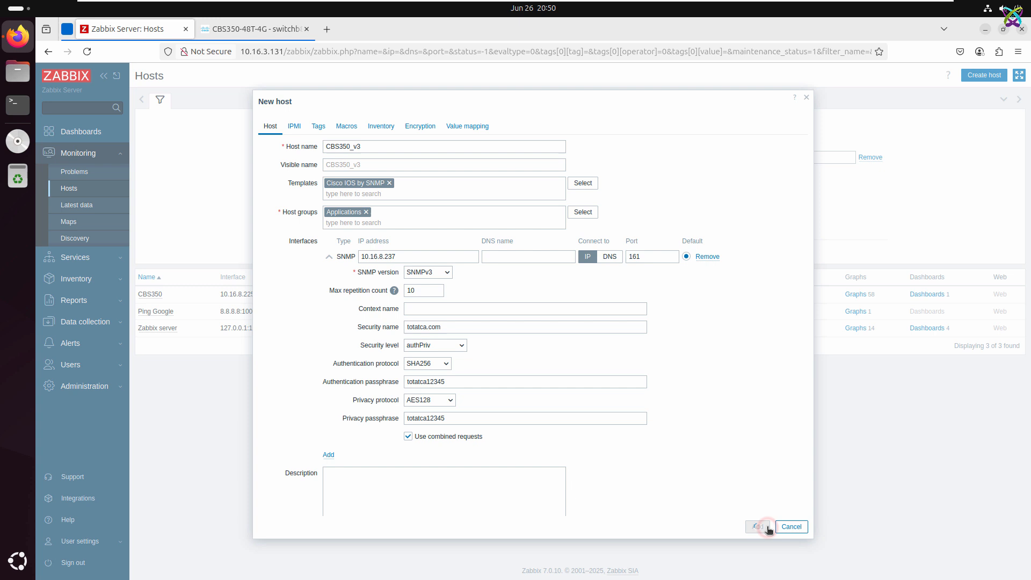
left_click(757, 526)
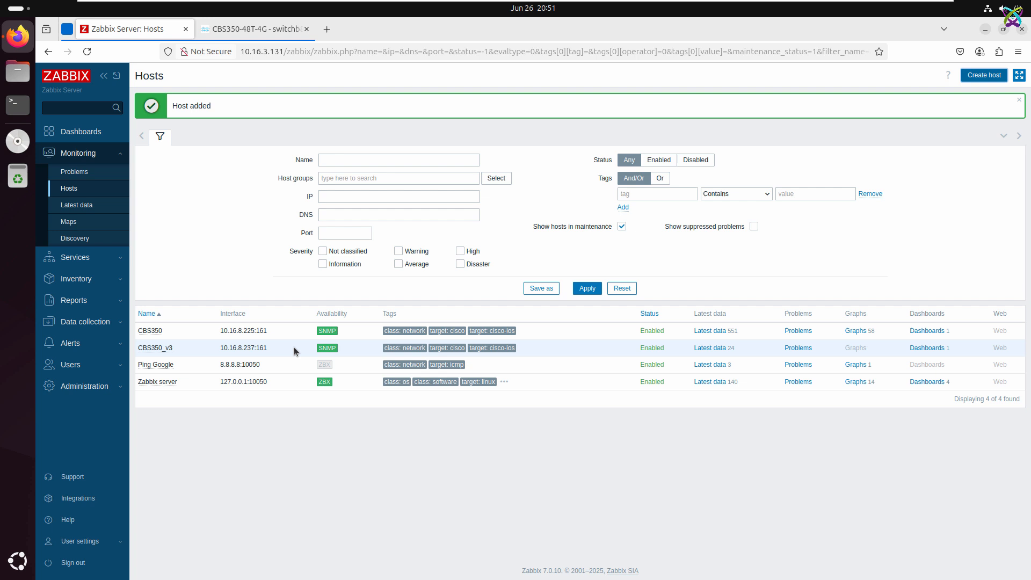
mouse_move(156, 347)
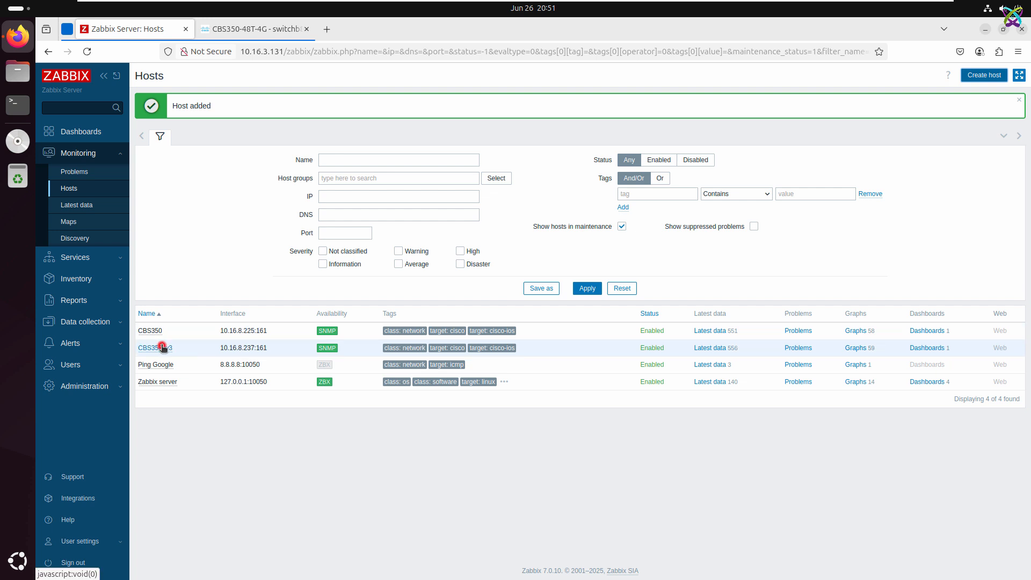
- View CBS350_v3's graphs showing live ICMP loss, ping and response time data
left_click(150, 330)
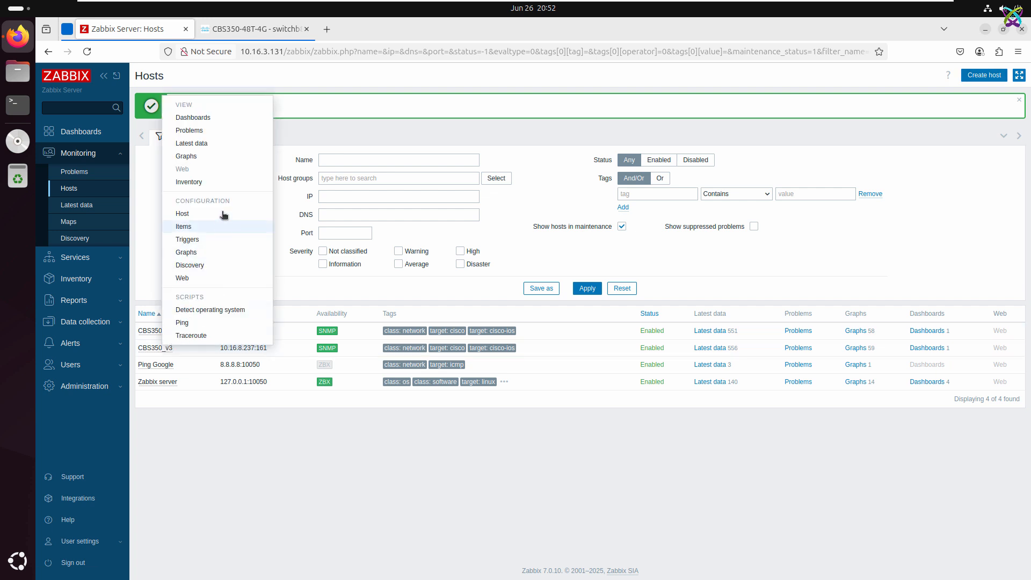
mouse_move(186, 156)
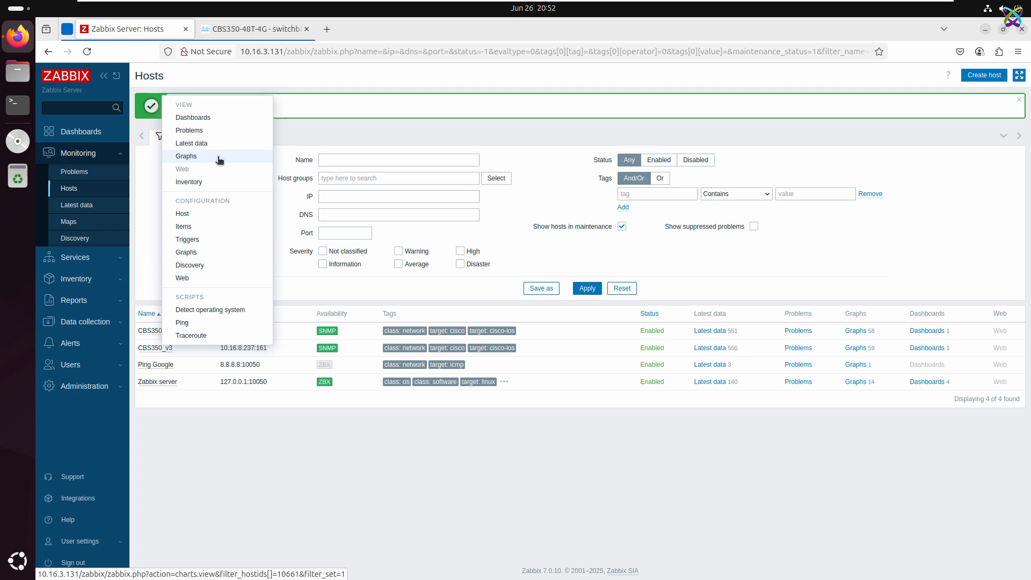
left_click(186, 156)
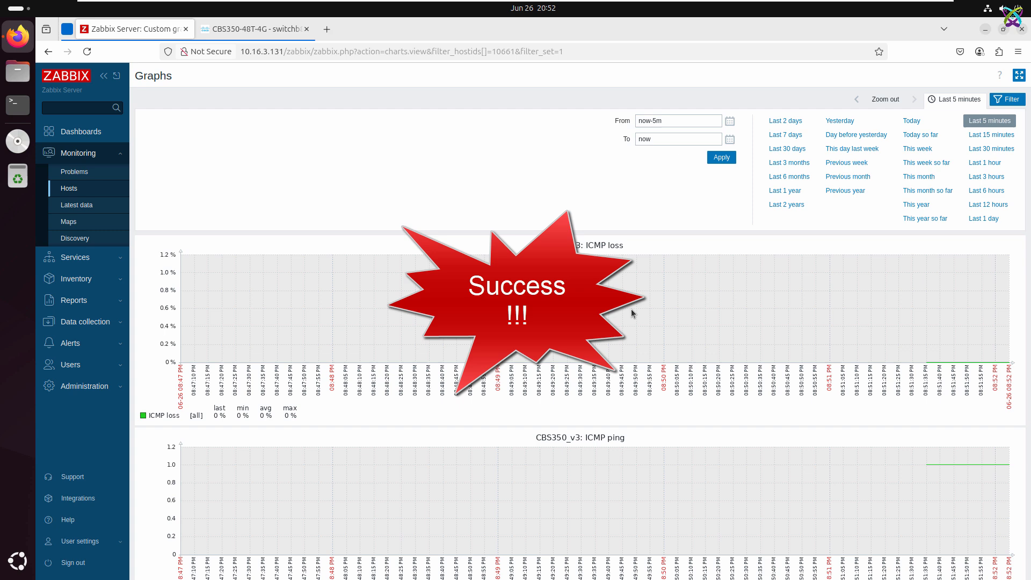
scroll("down", 3)
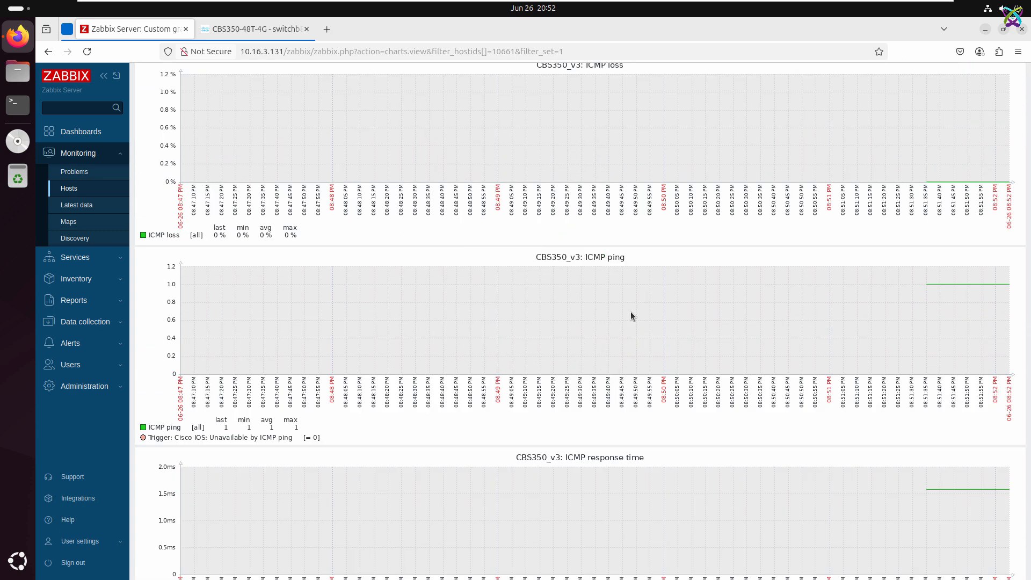